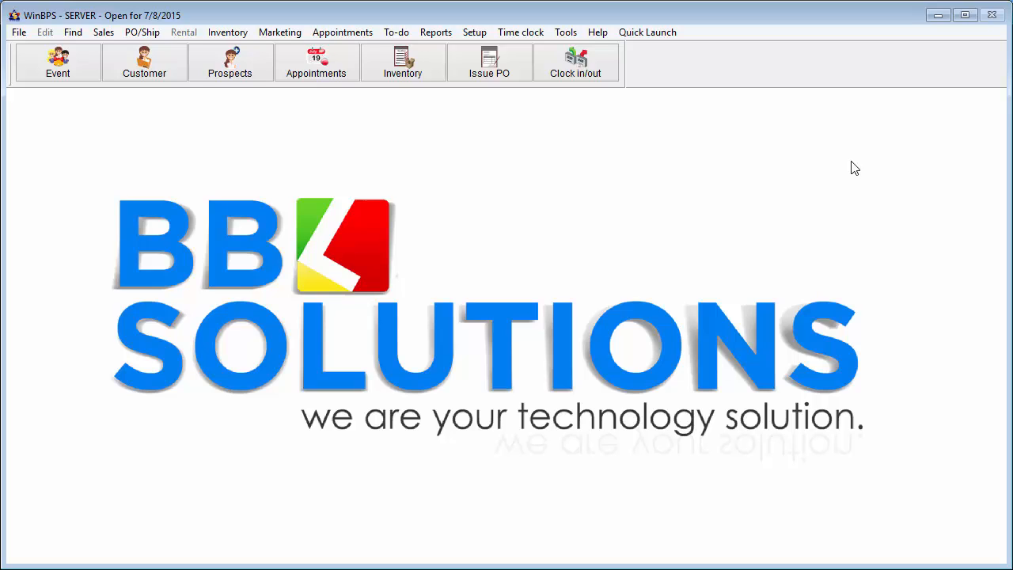
mouse_move(579, 186)
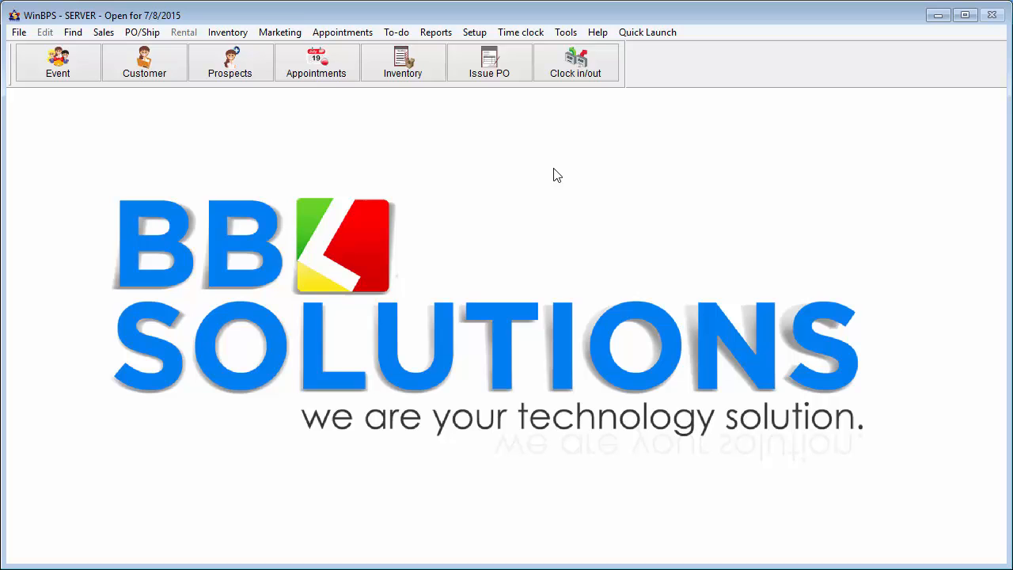
Add inventory style 0129371 'DRESS W/BEADED ILLUS SHAWL' from vendor Montage at $560.25 and save it
click(402, 61)
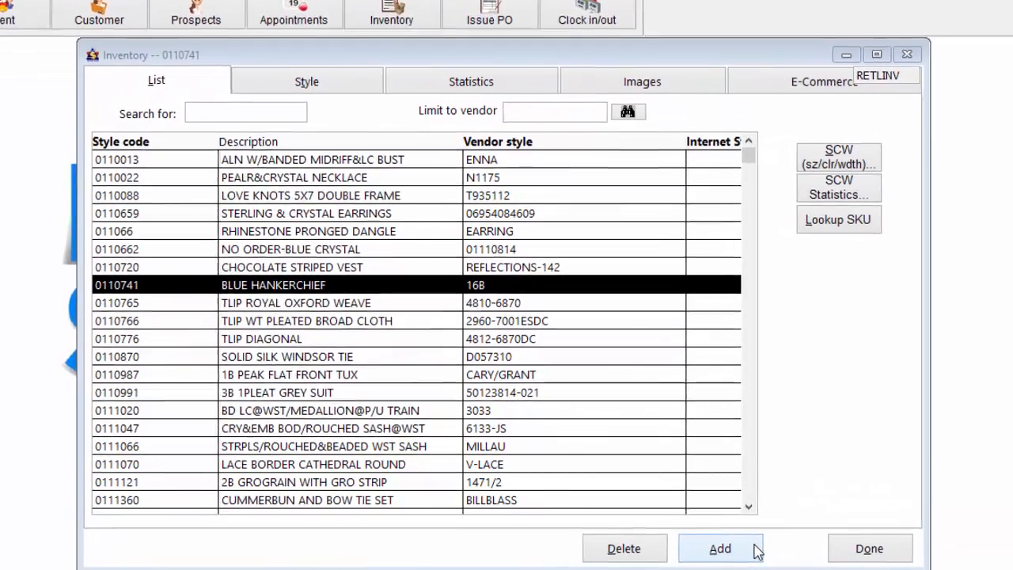
click(718, 548)
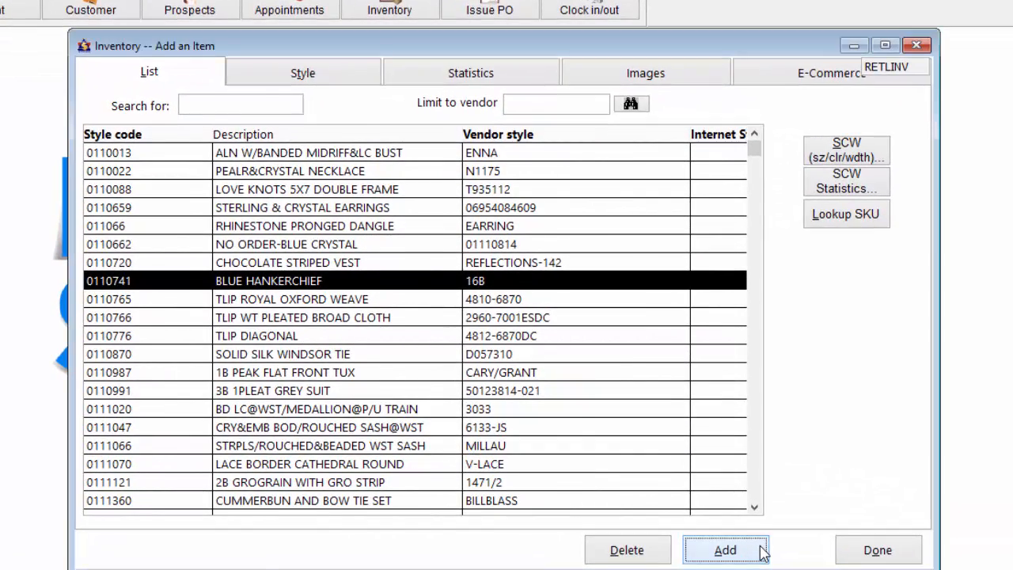
click(725, 549)
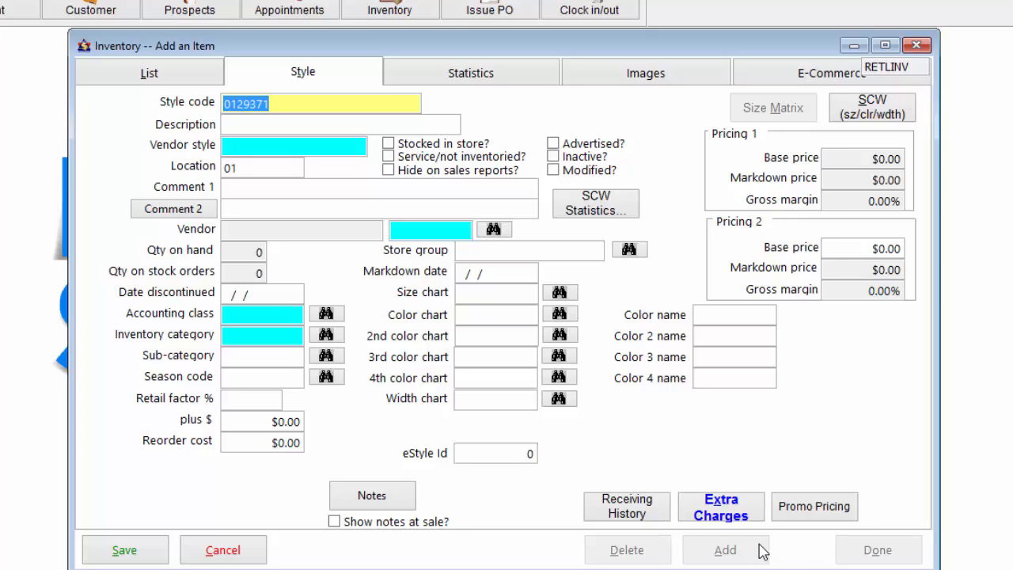
click(340, 124)
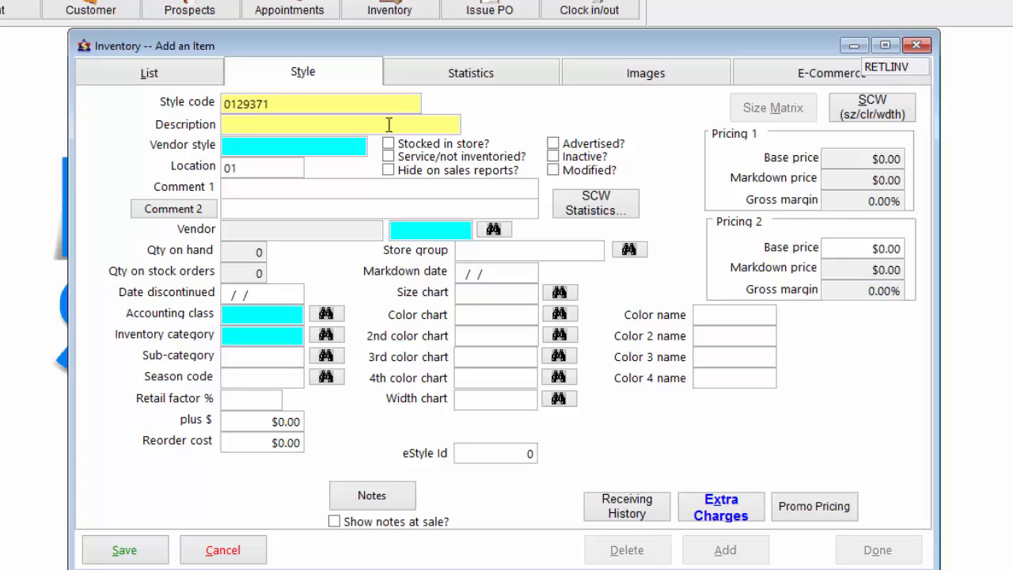
text(DRESS W/BEADED ILLUS SHAWL)
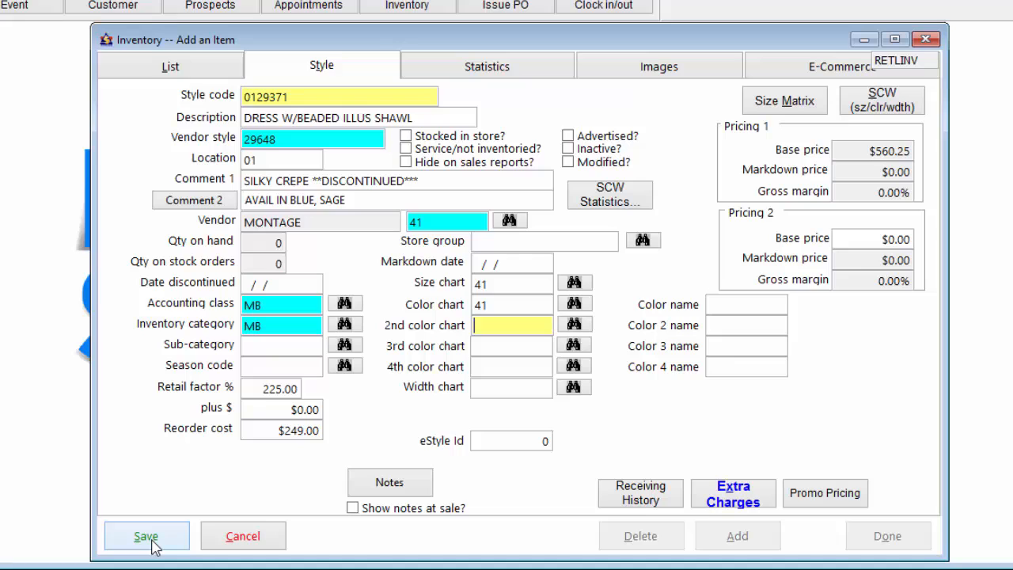
click(145, 535)
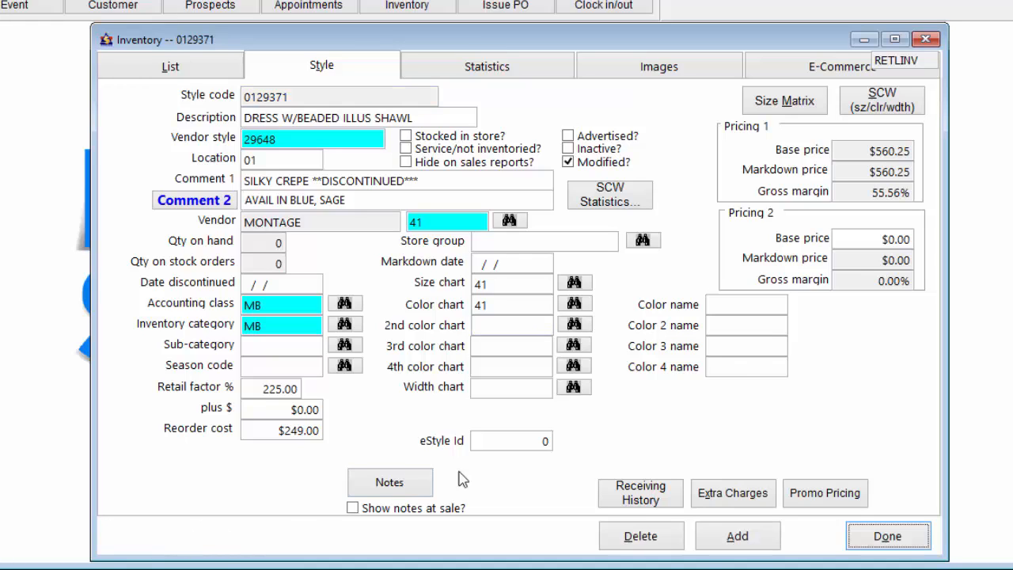
mouse_move(861, 374)
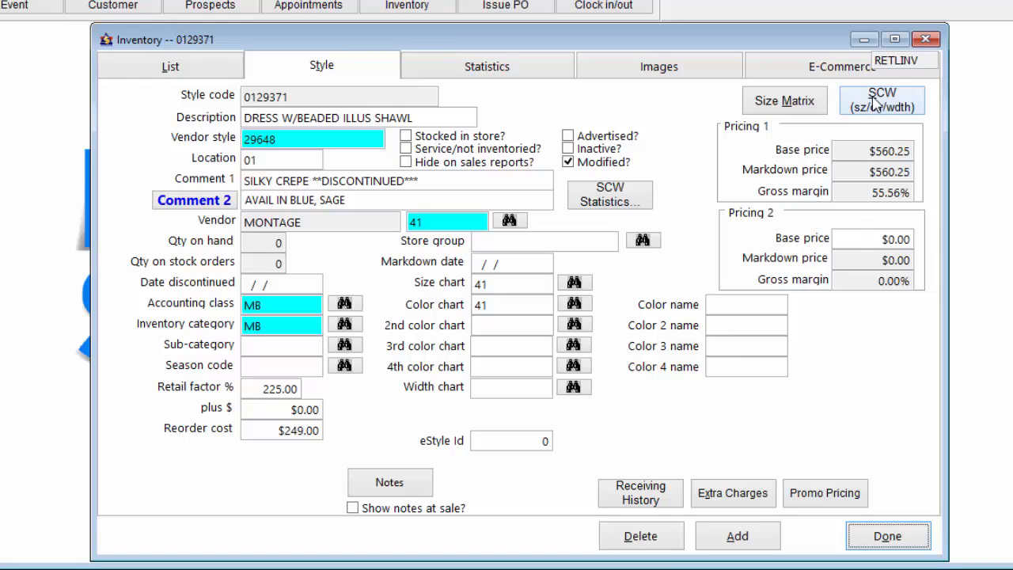
Add a size 10 IVORY variant to style 0129371 with quantity received 1
click(882, 101)
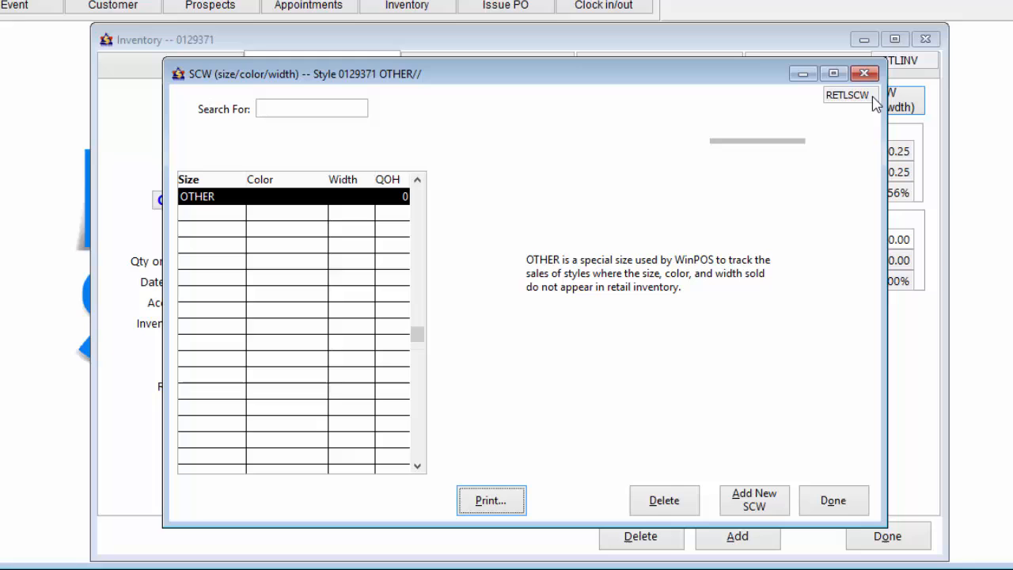
mouse_move(786, 459)
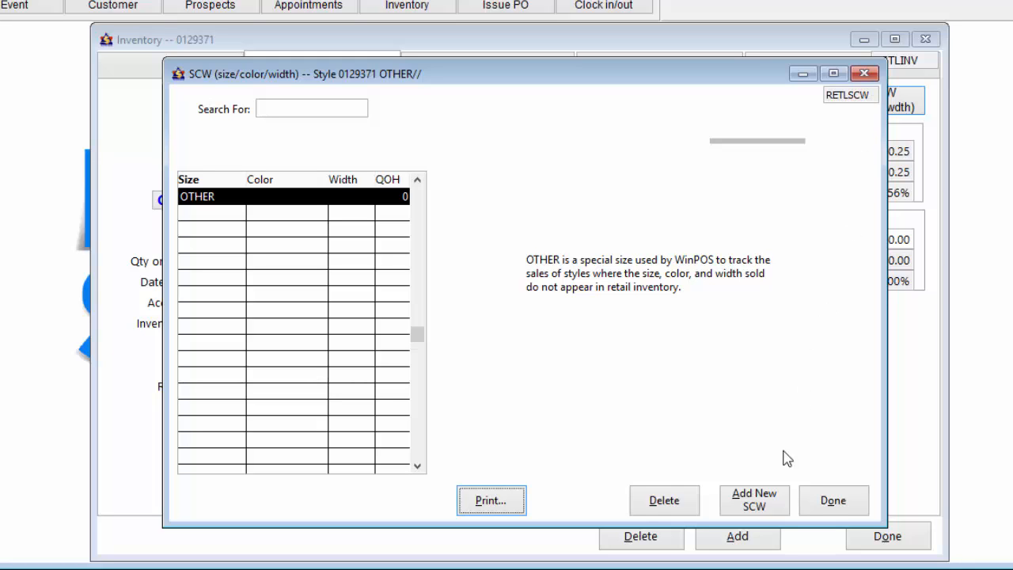
click(753, 497)
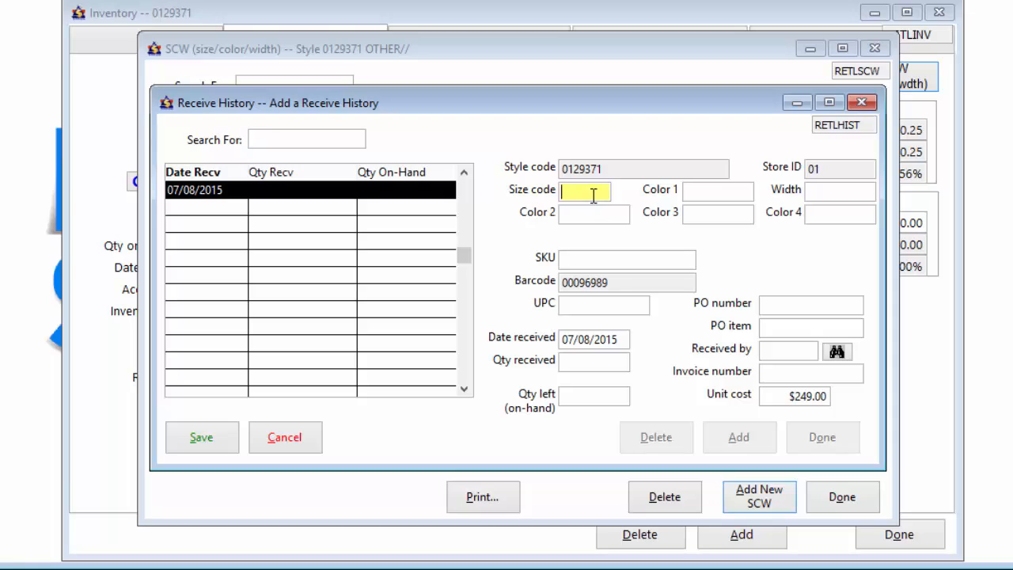
text(10)
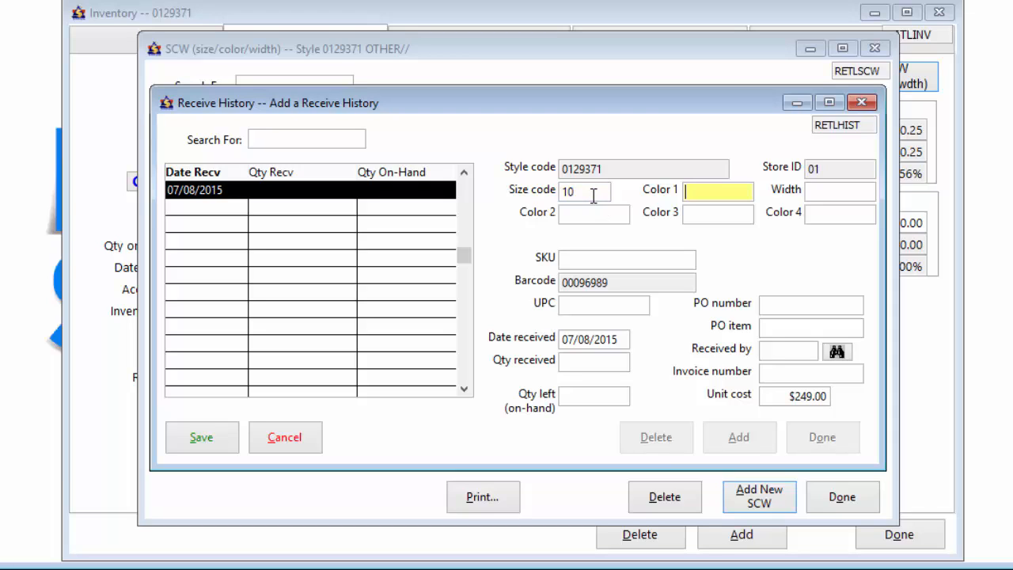
text(IVORY)
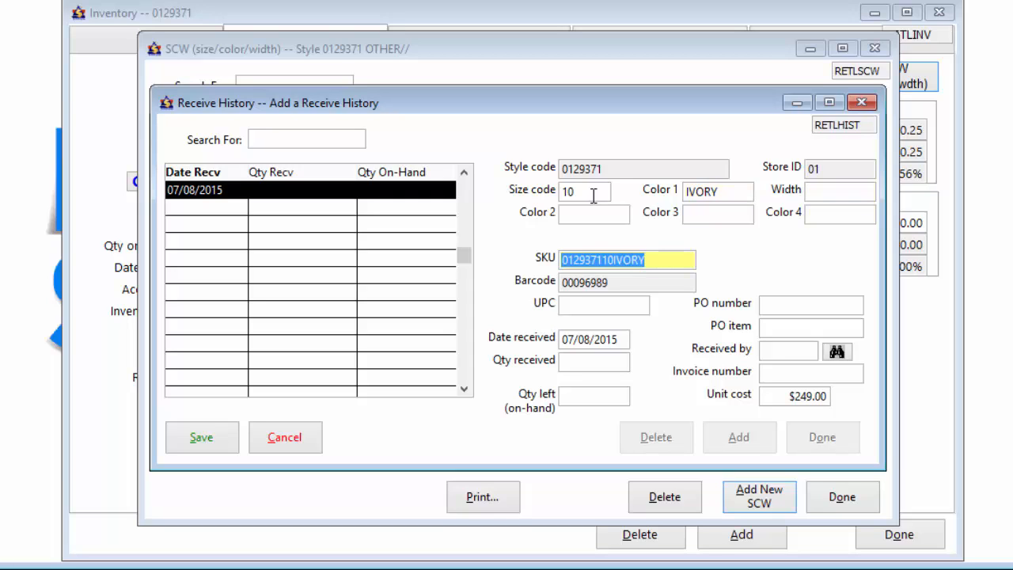
click(593, 361)
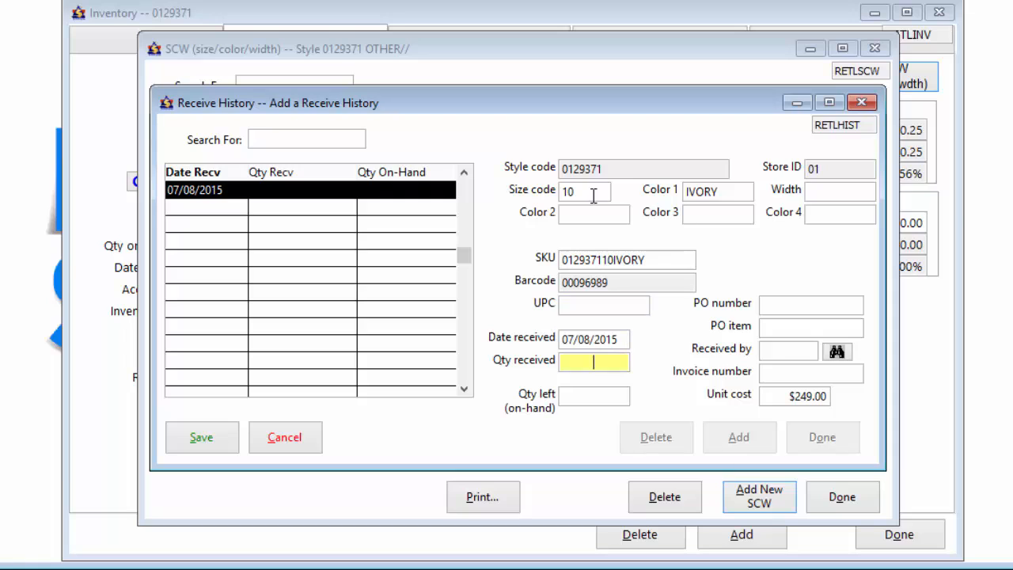
text(1)
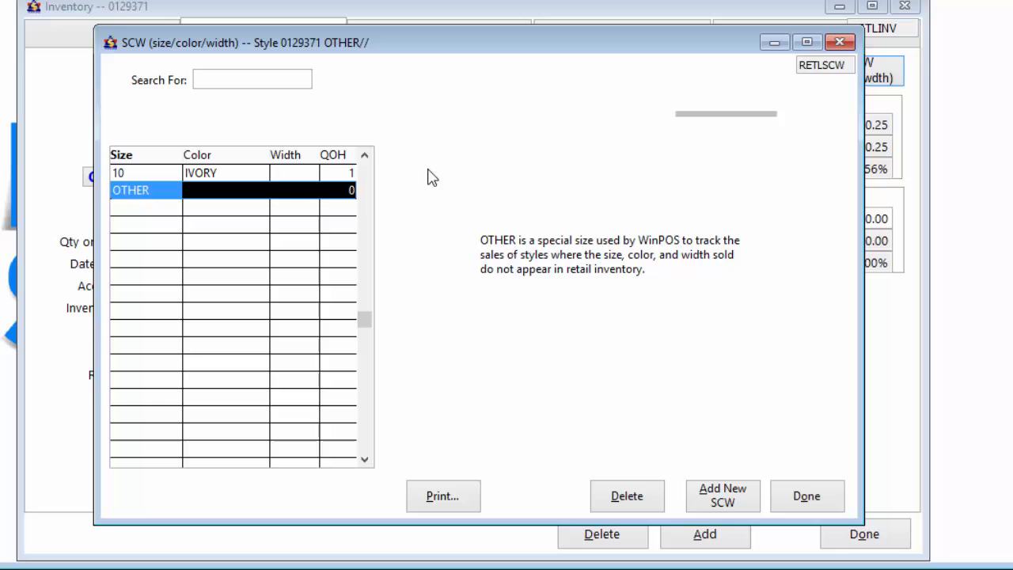
Add a size 12 PINK variant with quantity received 1, save it and close the variant list
click(722, 496)
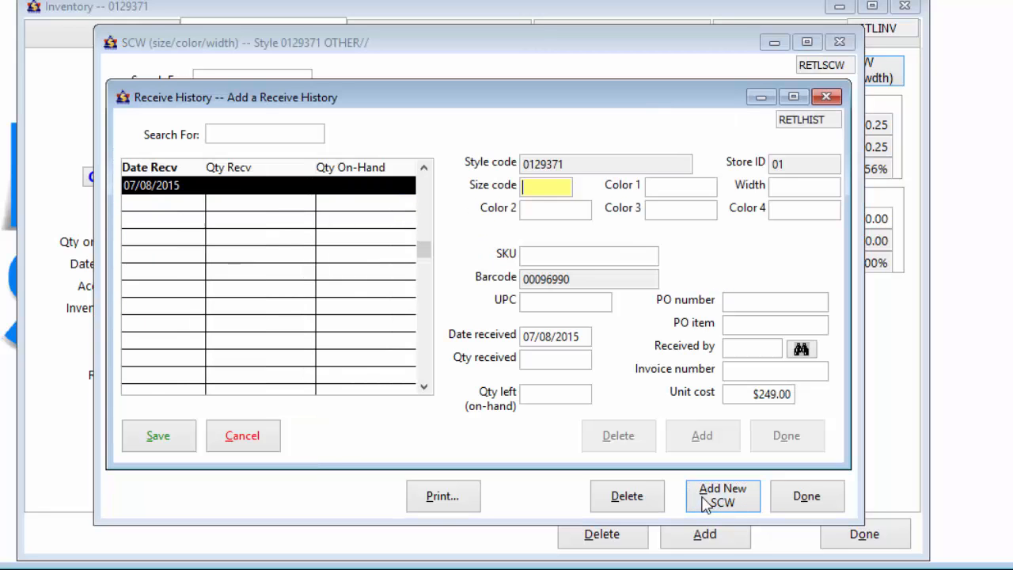
text(12)
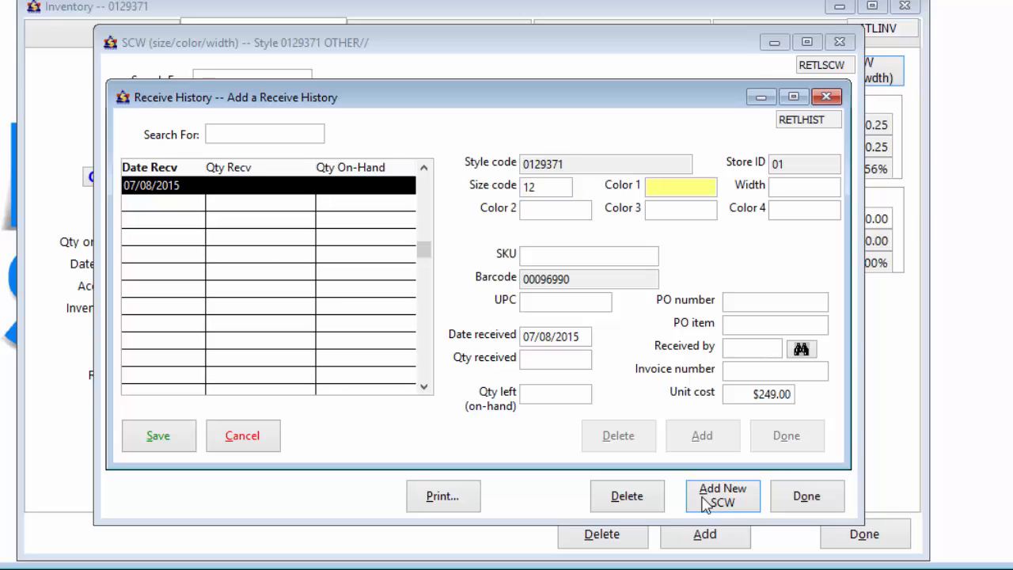
text(PINK)
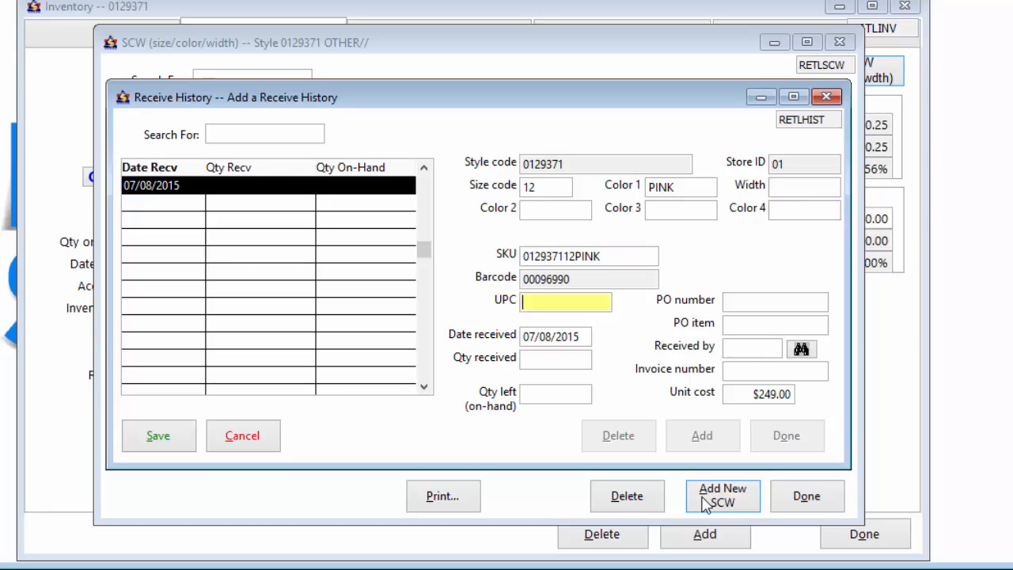
click(555, 359)
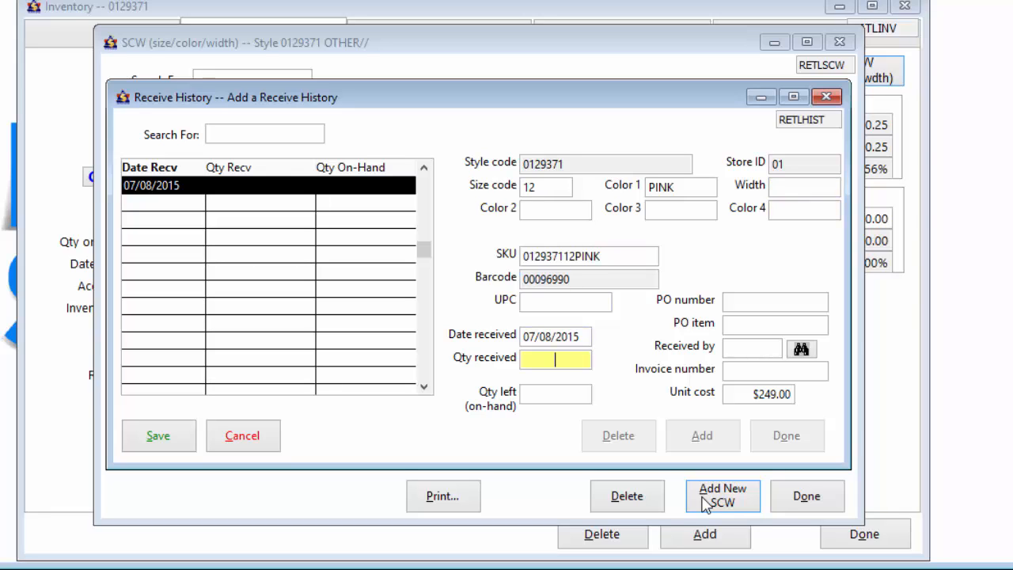
text(1)
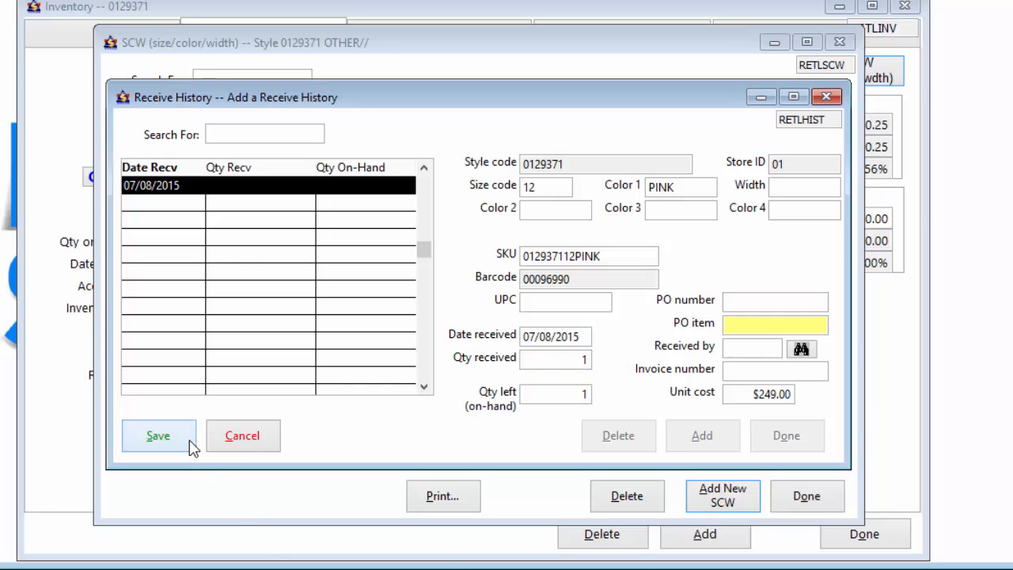
click(158, 435)
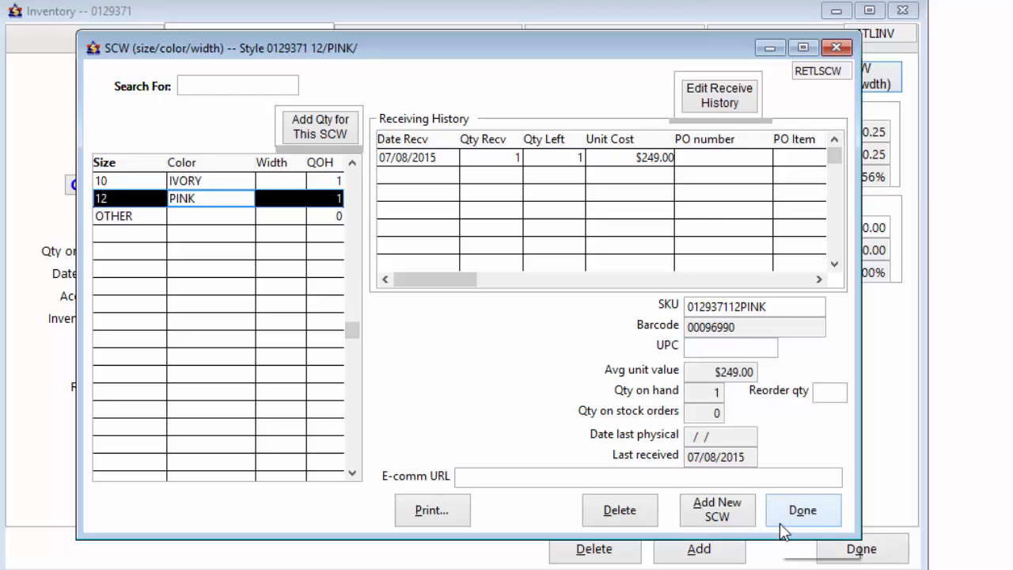
click(801, 510)
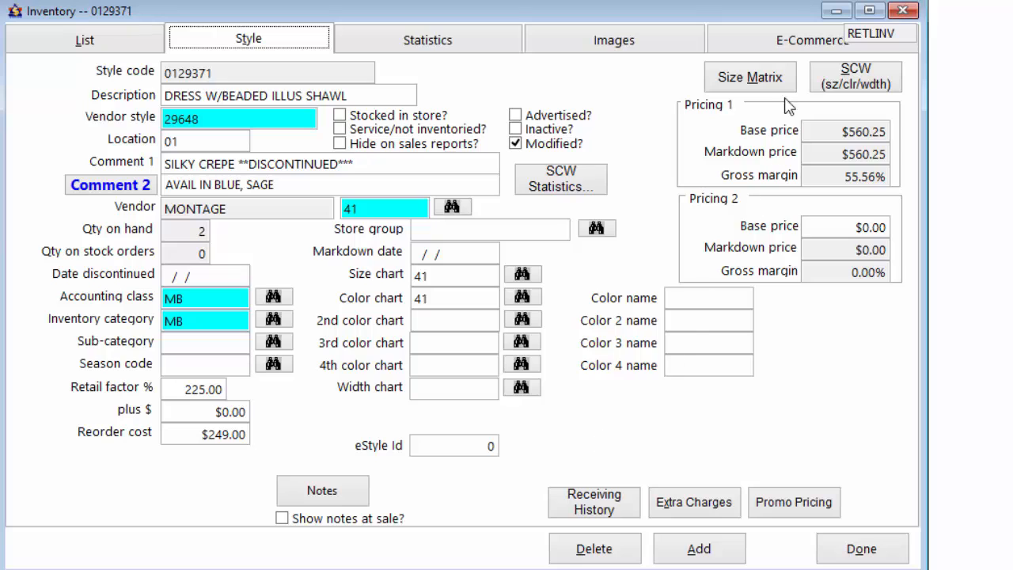
Review the size matrix (one ivory 10, one pink 12), then close it and the Inventory window
click(747, 76)
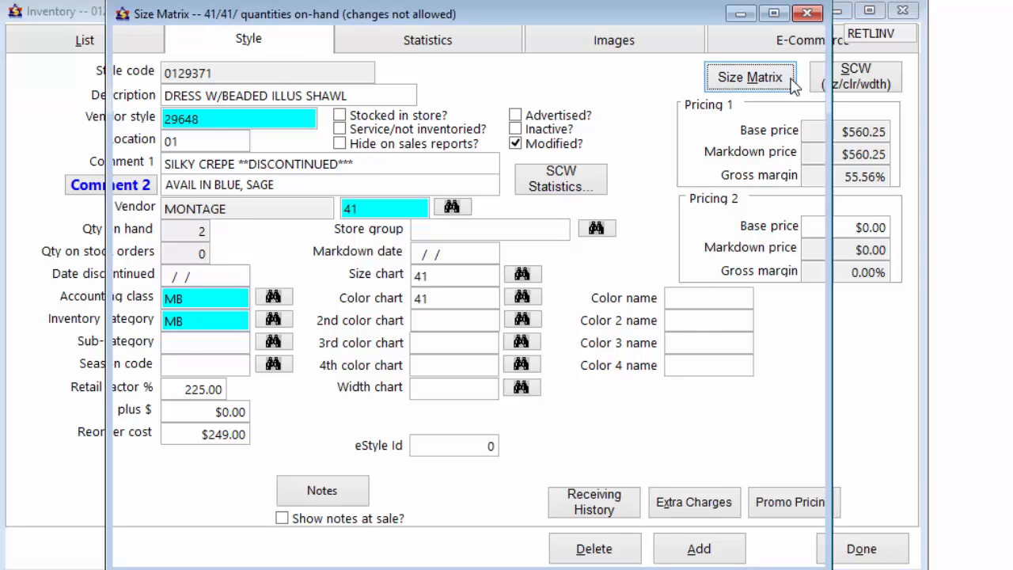
click(748, 76)
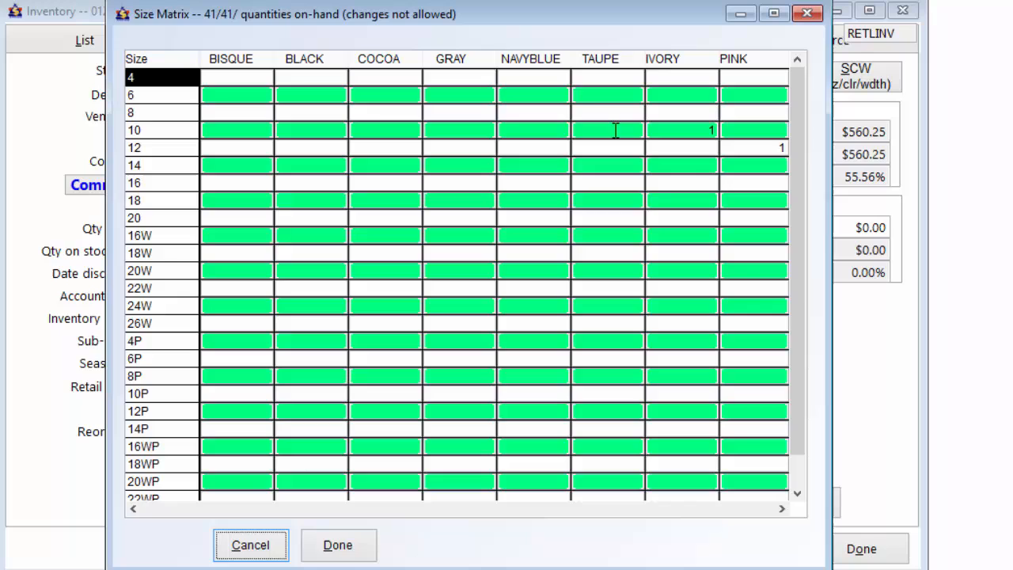
mouse_move(766, 225)
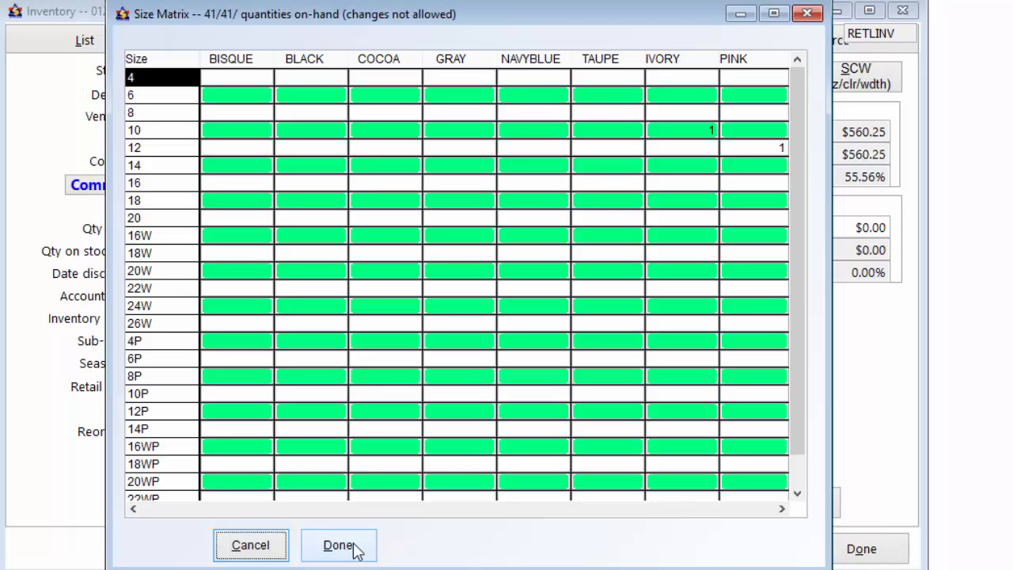
click(339, 545)
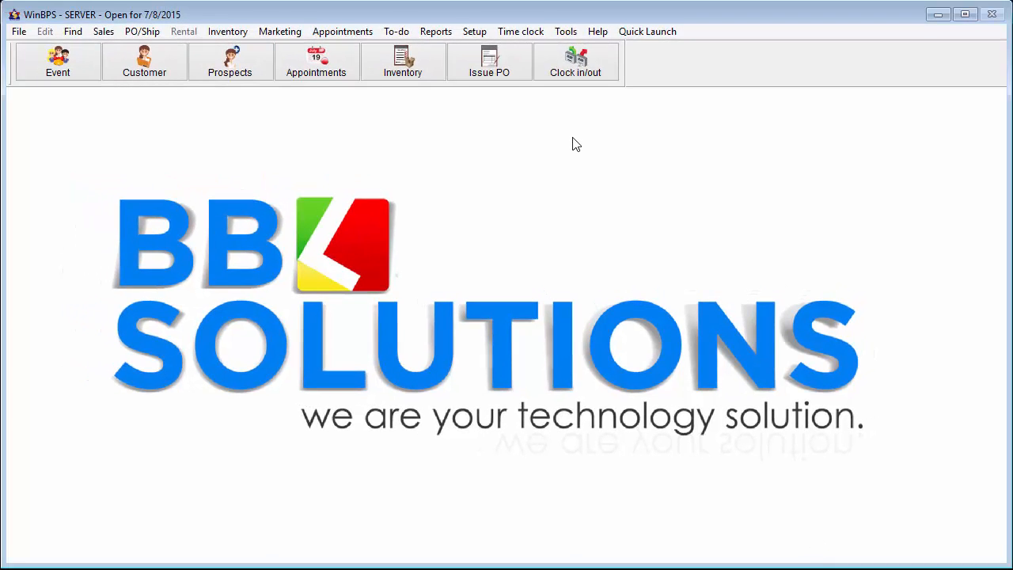
click(475, 32)
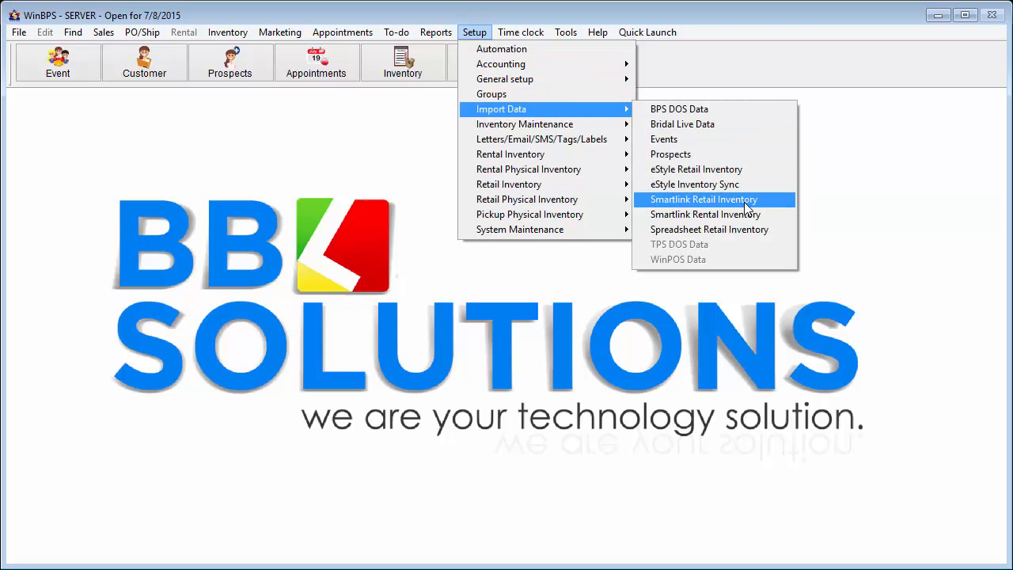
View the Smartlink Retail Inventory import screen, close it and return to the Inventory list
click(702, 199)
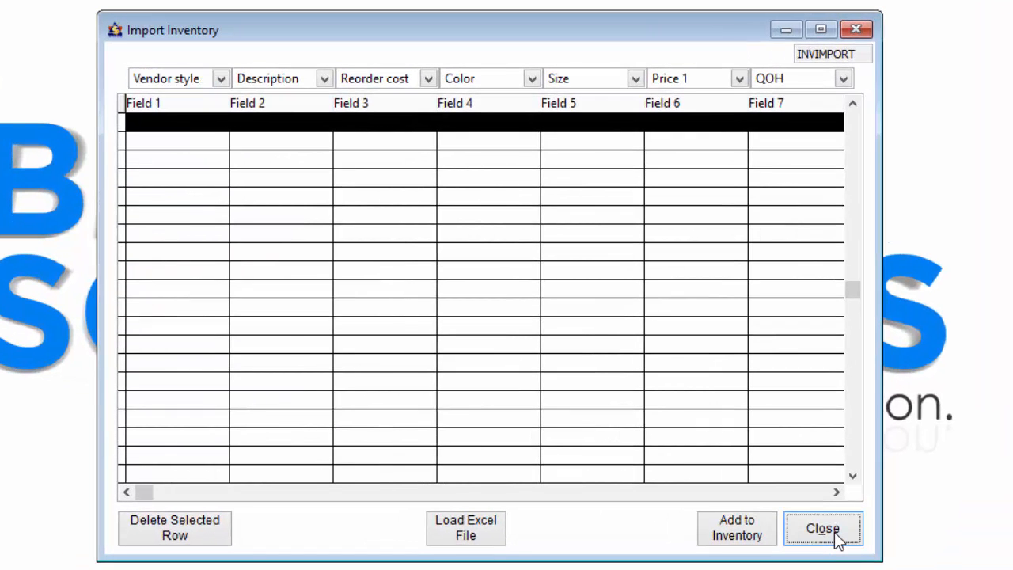
click(823, 528)
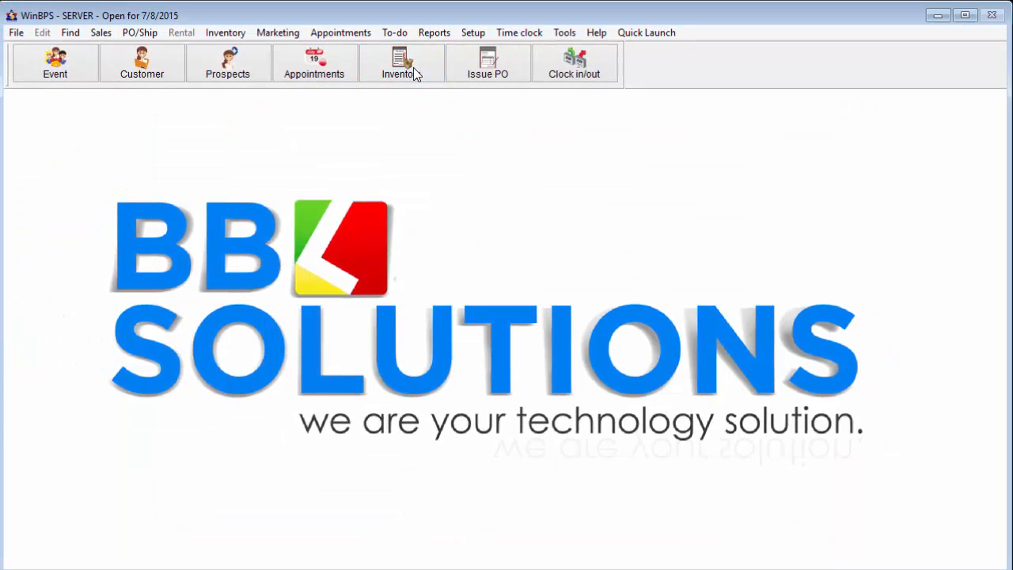
click(402, 63)
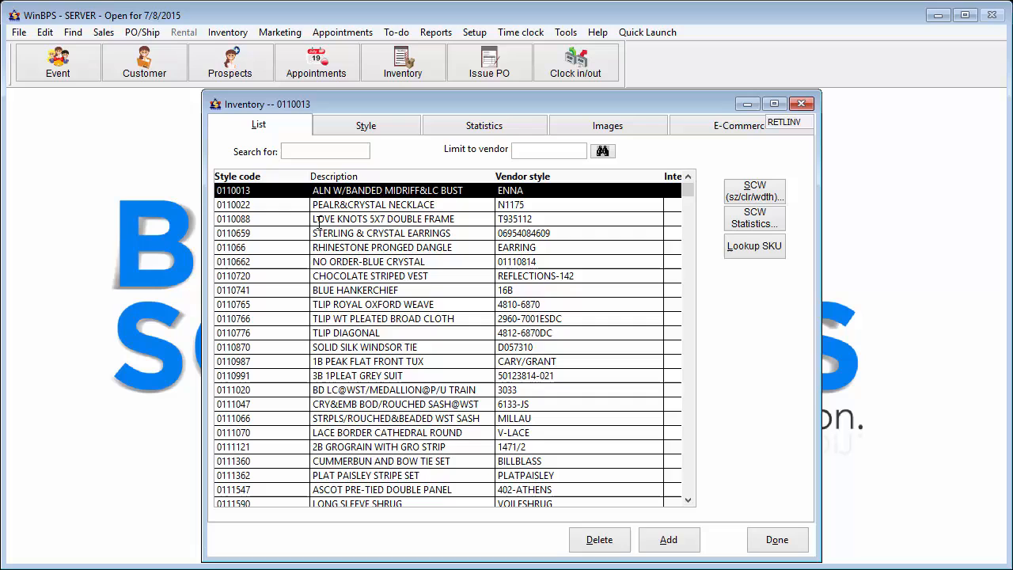
Show the size/colour breakdown and HANKIE receiving history for style 0110741 BLUE HANKERCHIEF
click(354, 289)
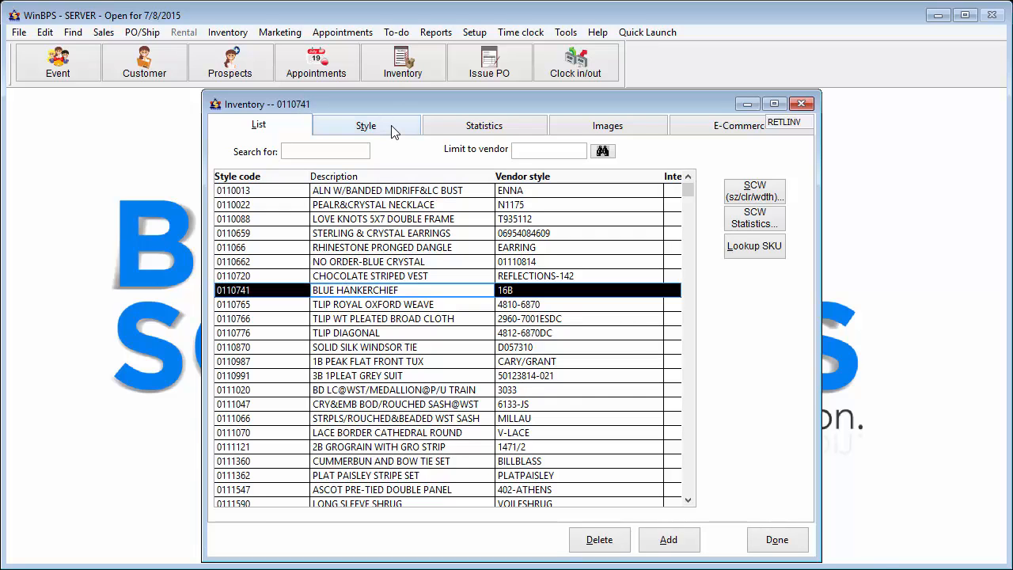
click(365, 125)
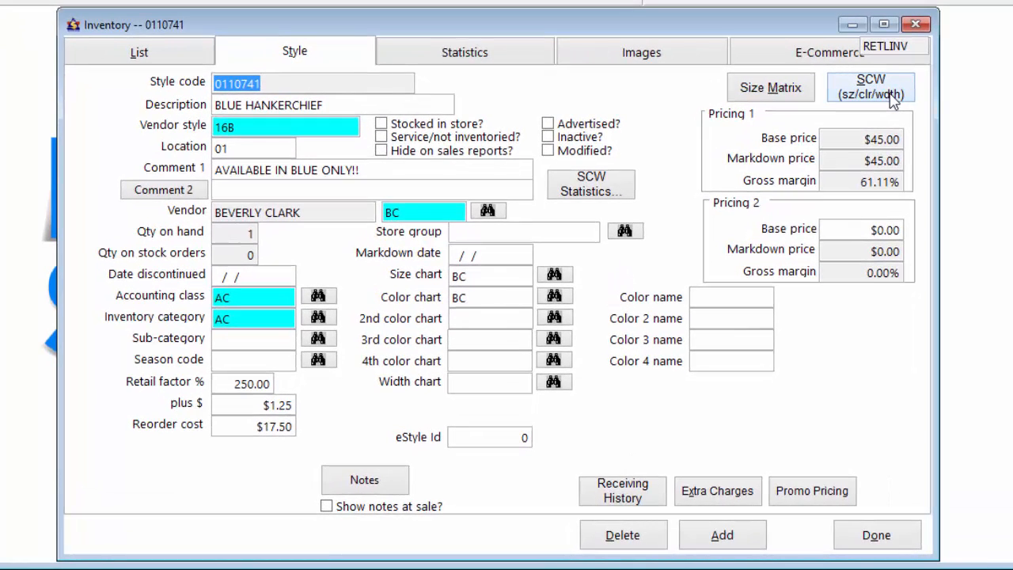
click(870, 87)
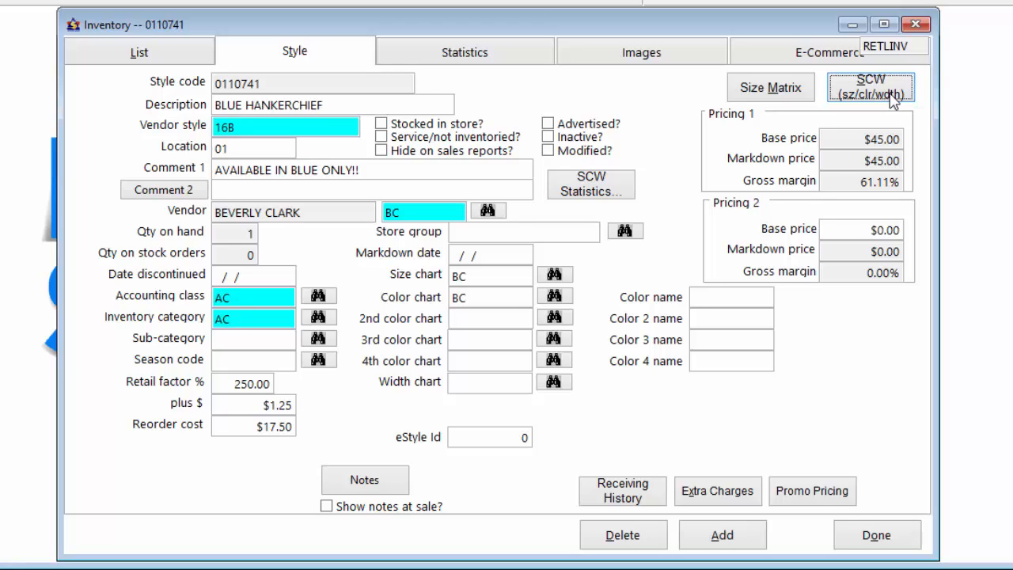
click(870, 87)
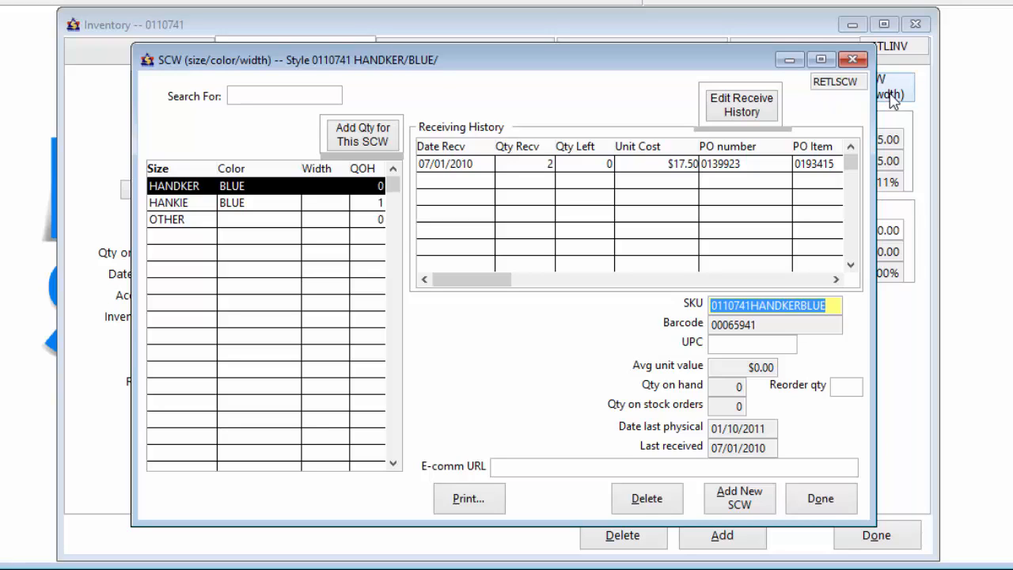
mouse_move(485, 193)
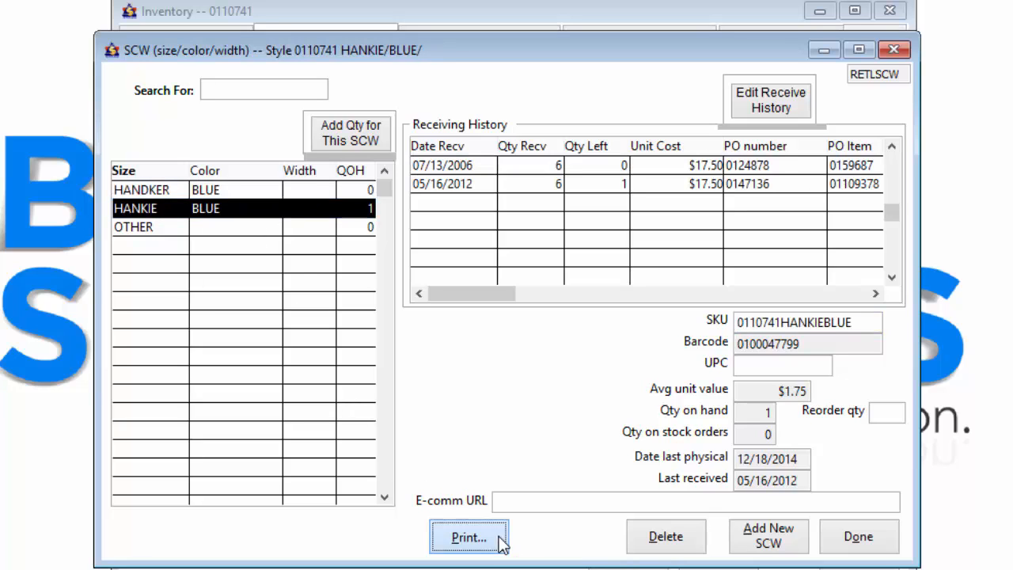
Print a Price Accessory tag for the HANKIE variant
click(469, 537)
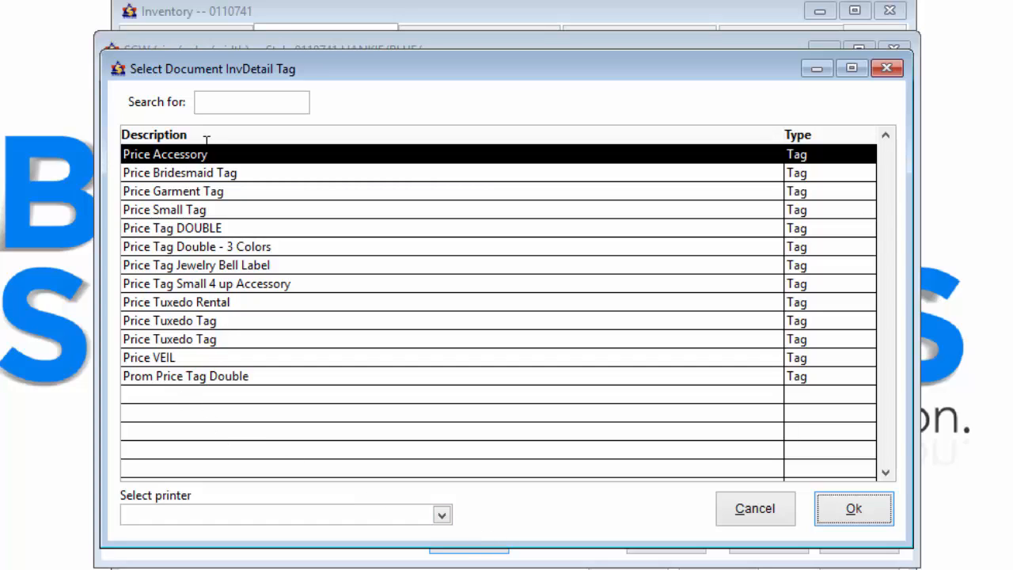
mouse_move(259, 384)
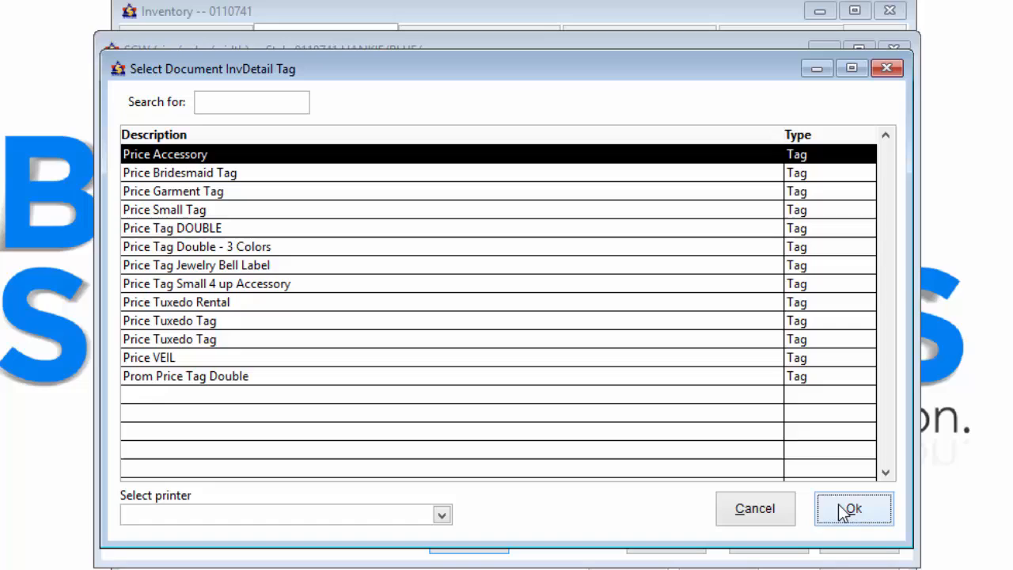
click(853, 508)
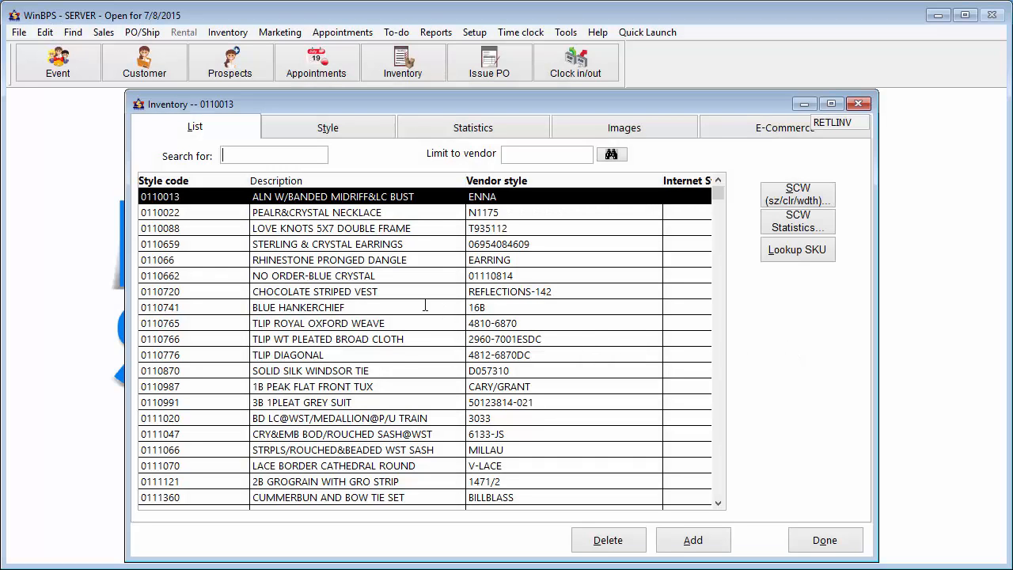
View BLUE HANKERCHIEF's statistics showing lifetime sales of 12 and three recent HANKIE sales
click(317, 307)
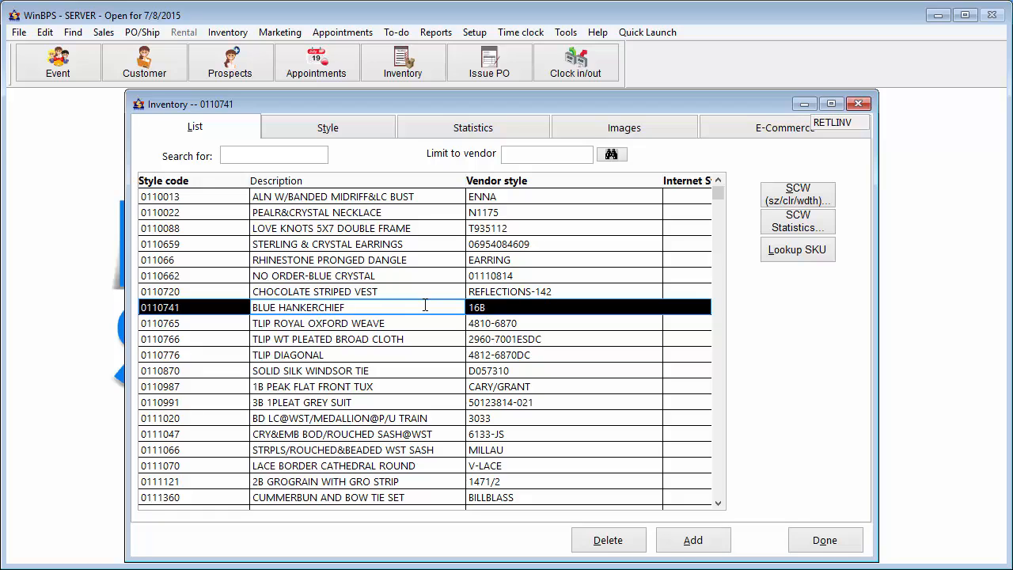
click(326, 127)
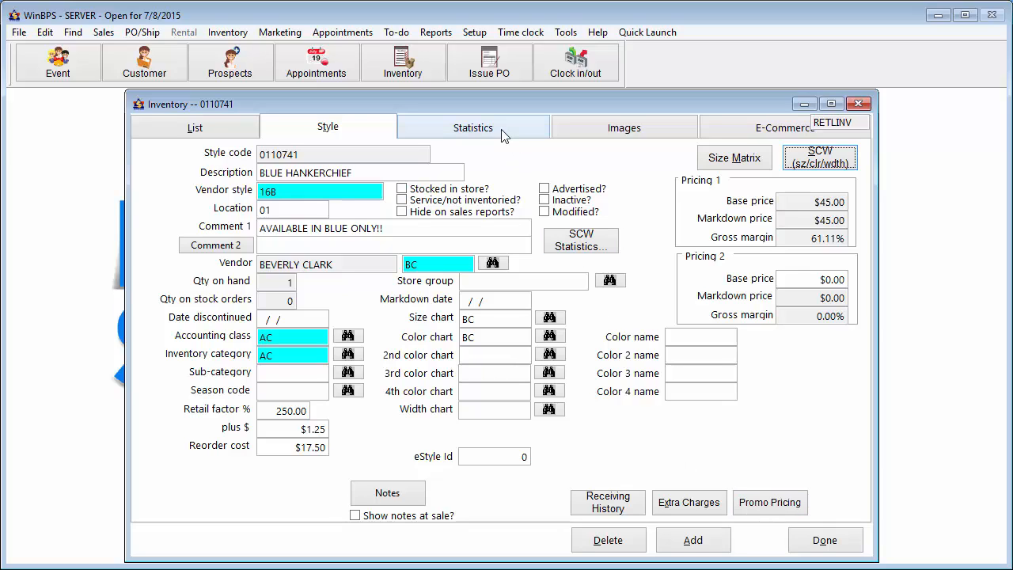
click(471, 126)
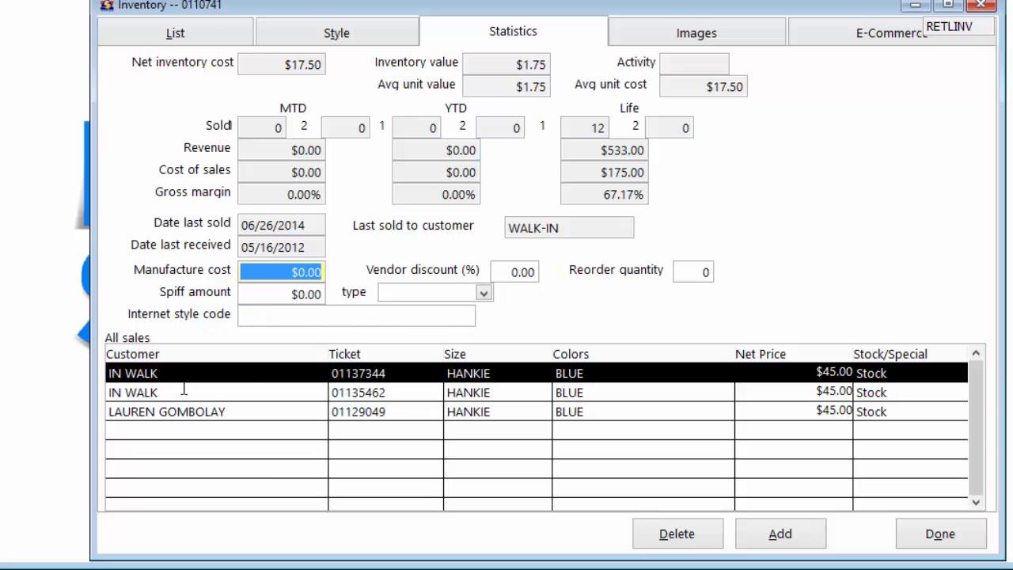
mouse_move(701, 400)
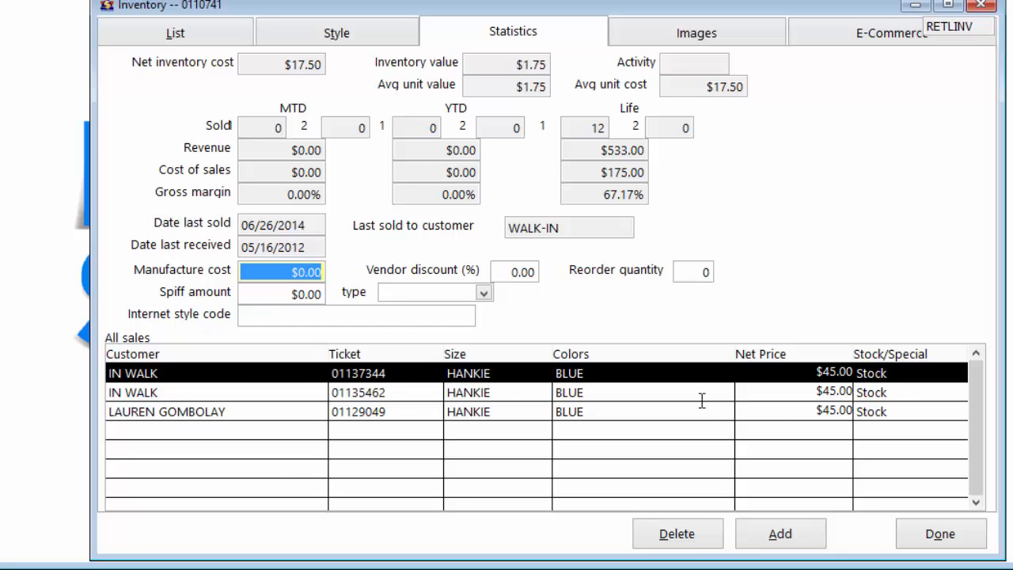
mouse_move(330, 396)
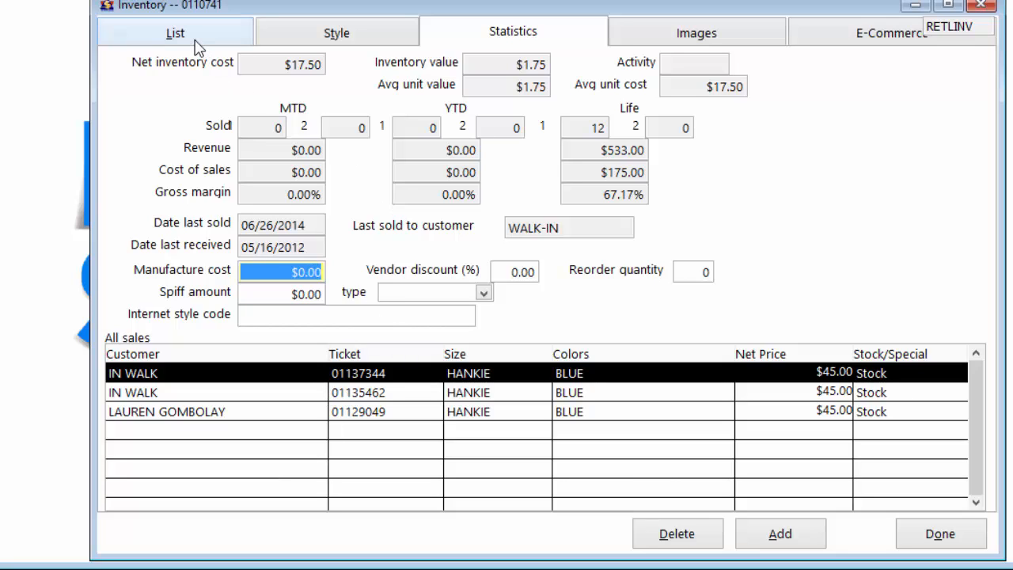
mouse_move(198, 46)
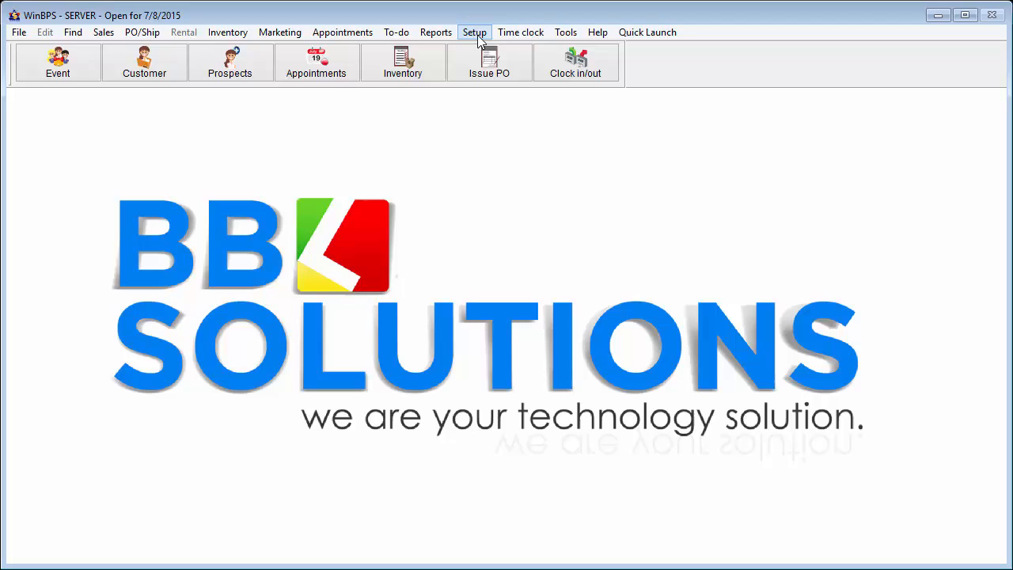
mouse_move(436, 32)
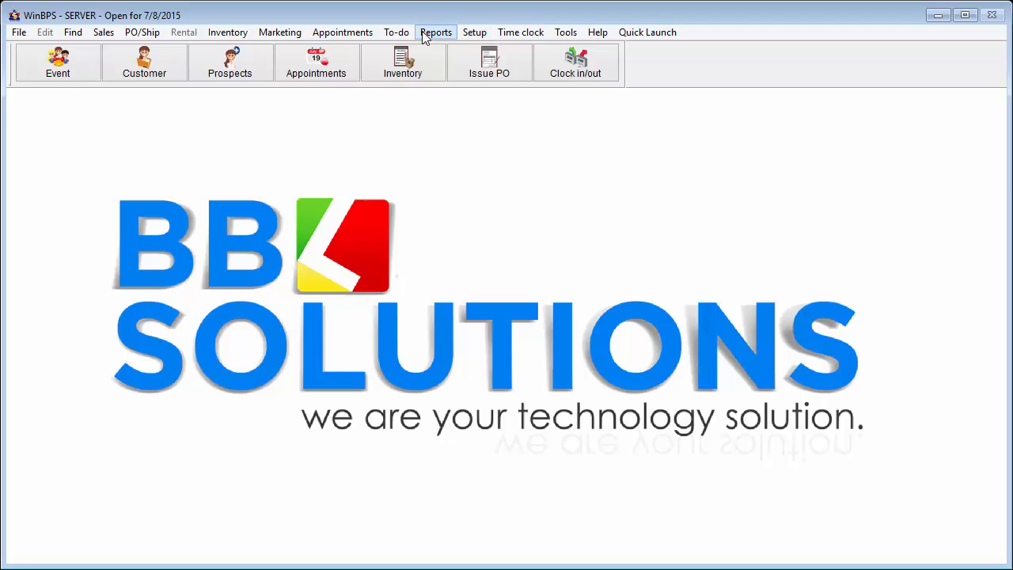
Run the YTD Sales Analysis report from Retail Inventory Reports sorted by Total Sales
click(436, 32)
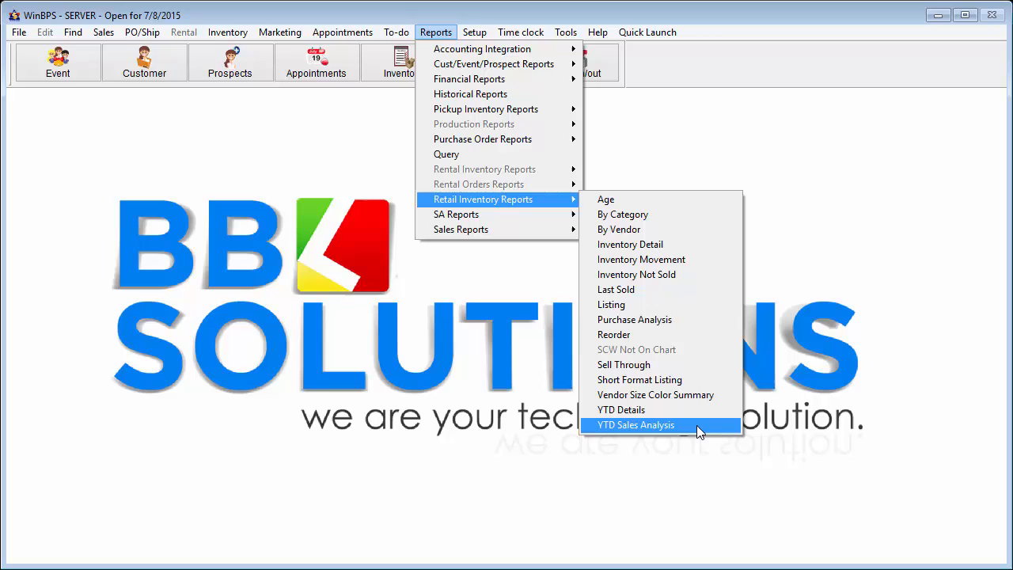
click(636, 424)
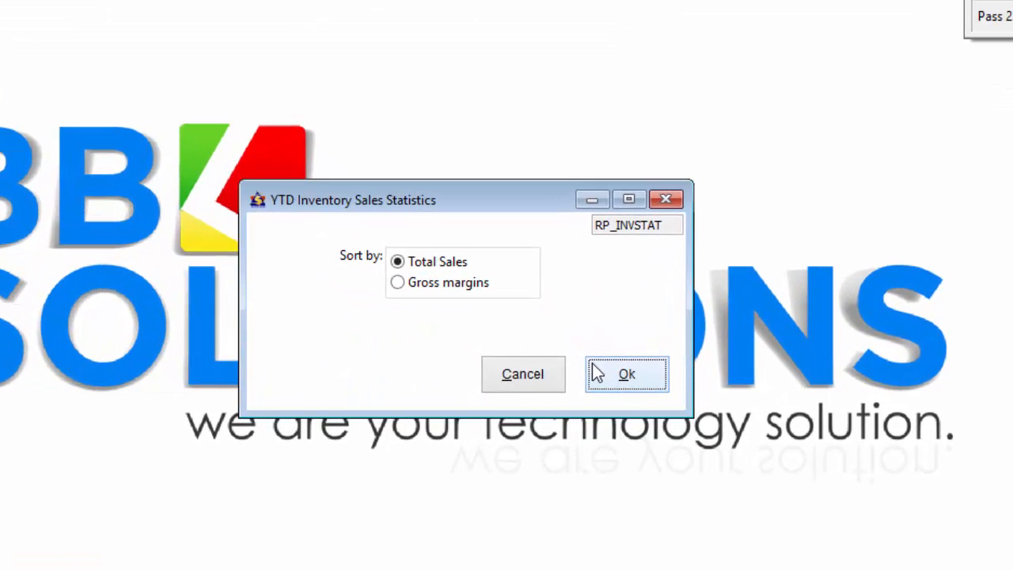
click(627, 373)
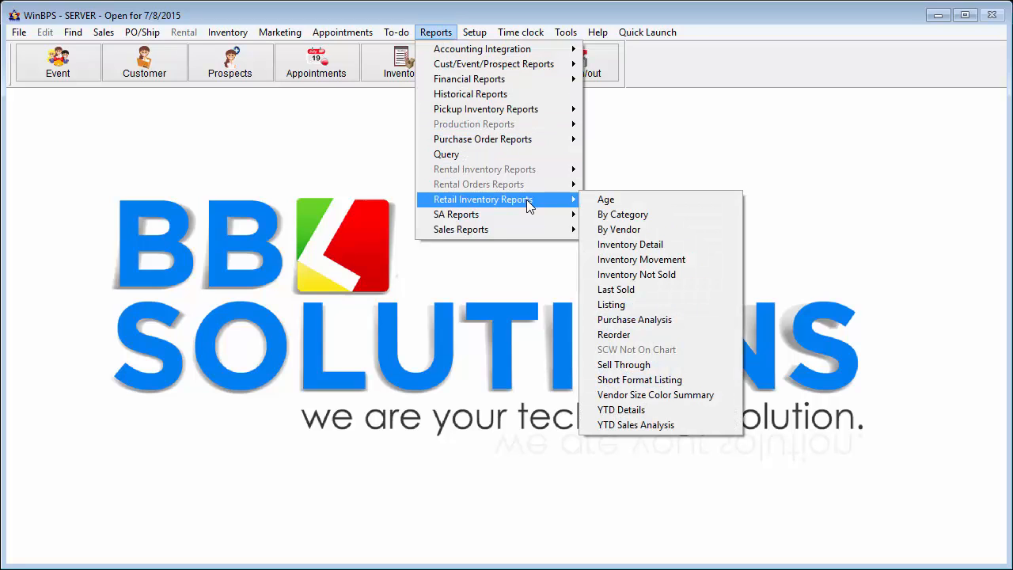
mouse_move(636, 273)
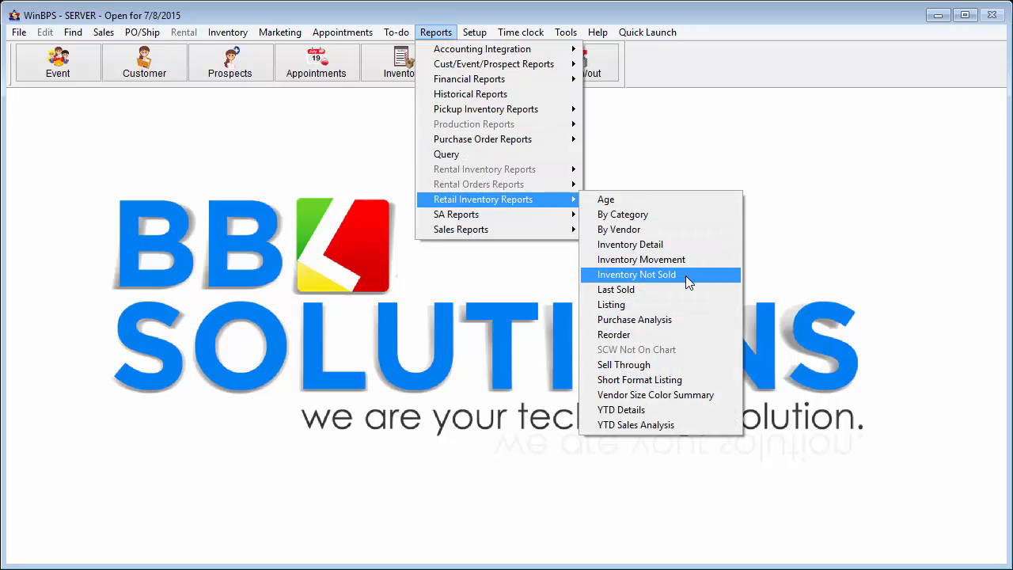
Run the Inventory Not Sold report with default options and send its output to Screen
click(636, 275)
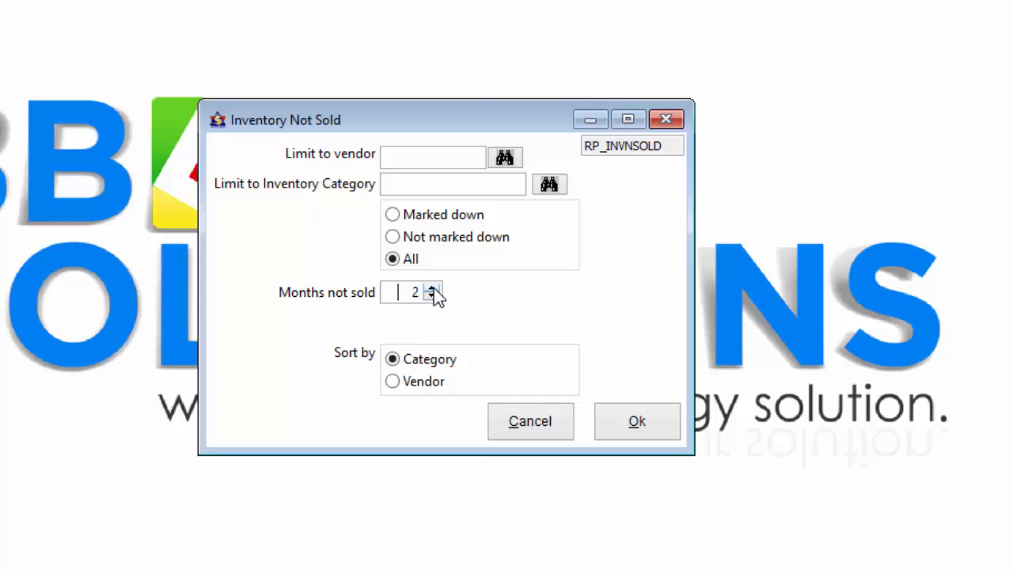
click(636, 421)
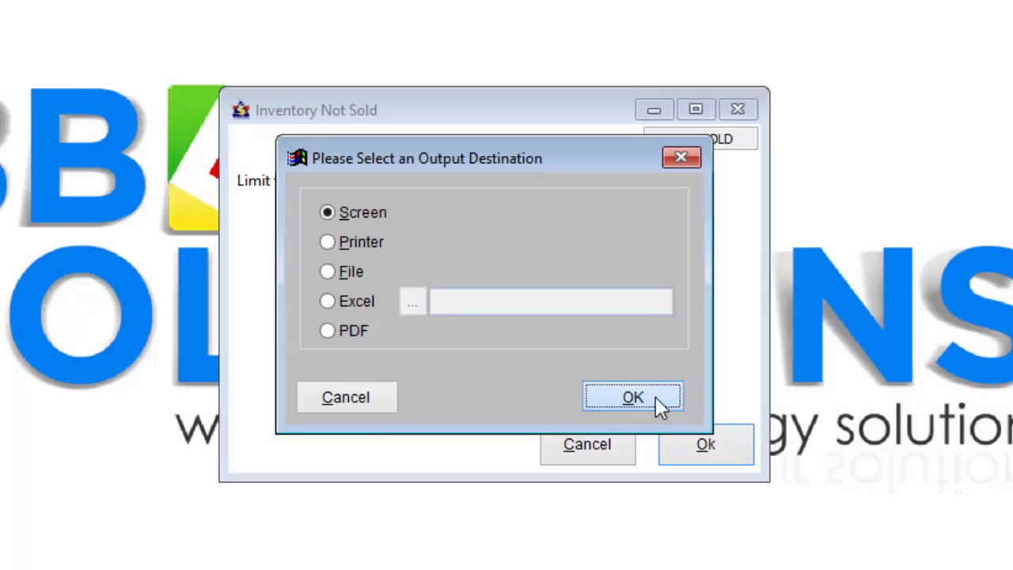
click(633, 395)
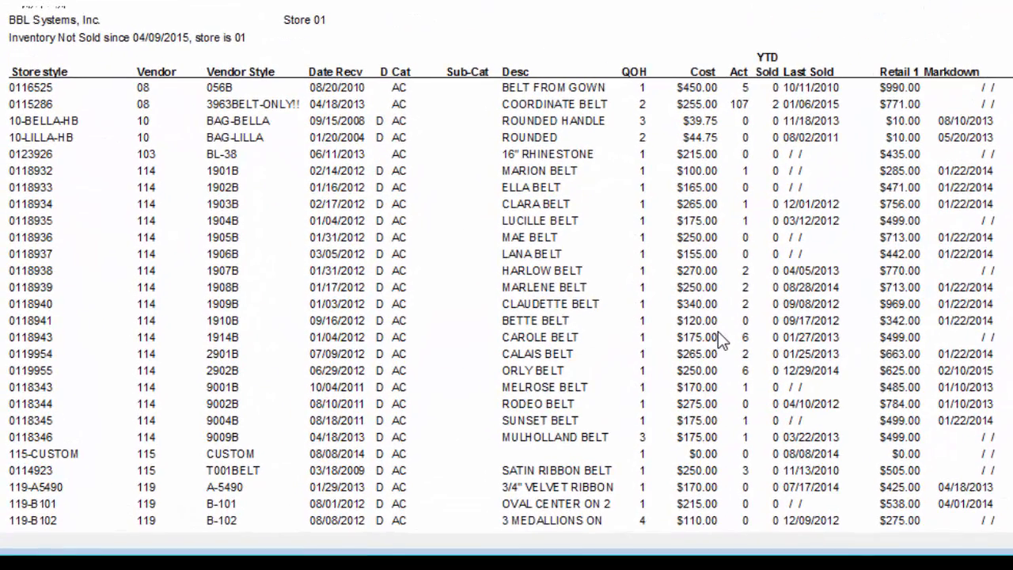